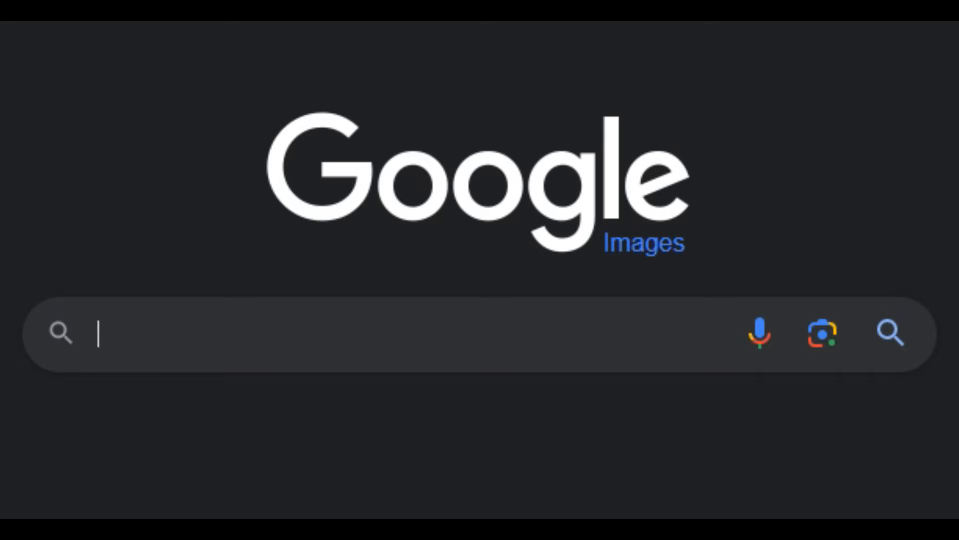
{"action": "type", "text": "clippy"}
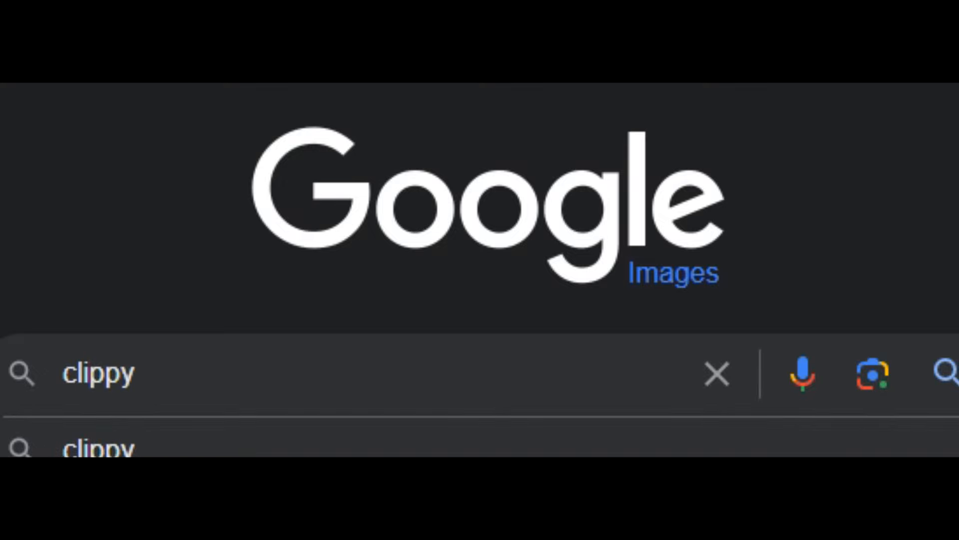